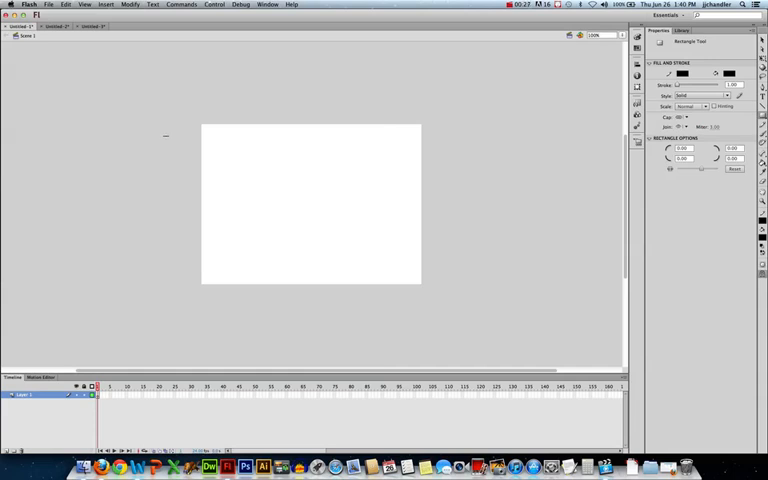
pyautogui.moveTo(375, 148)
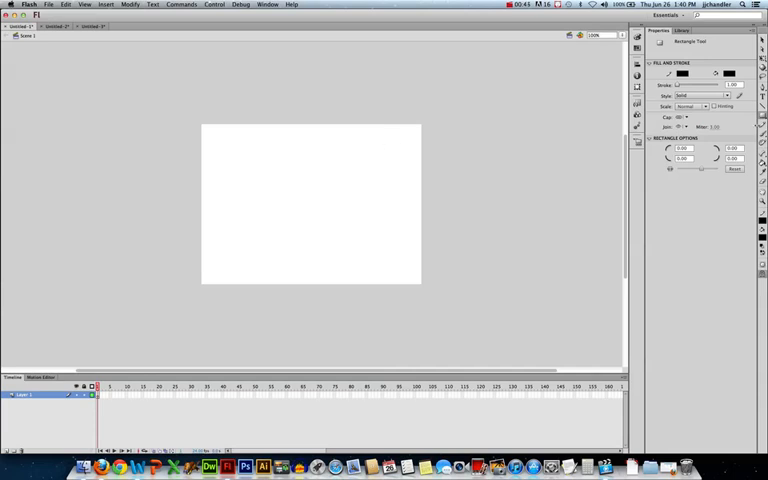
pyautogui.moveTo(735, 85)
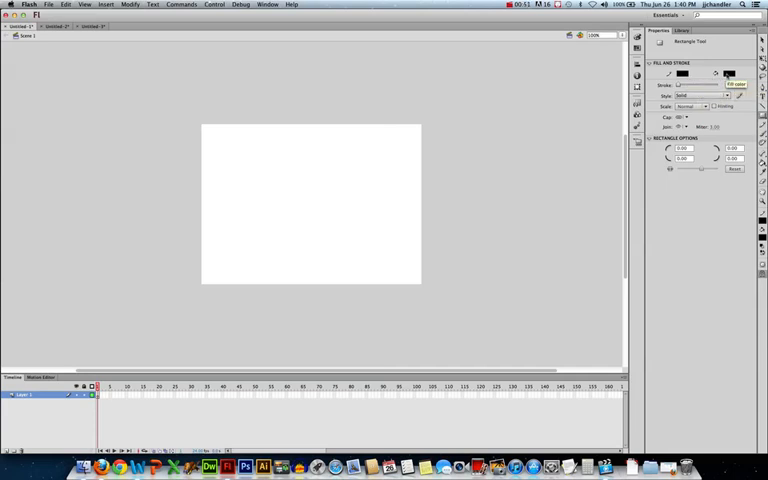
# - Choose a blue fill and drag out a rounded rectangle near the stage centre
pyautogui.click(684, 73)
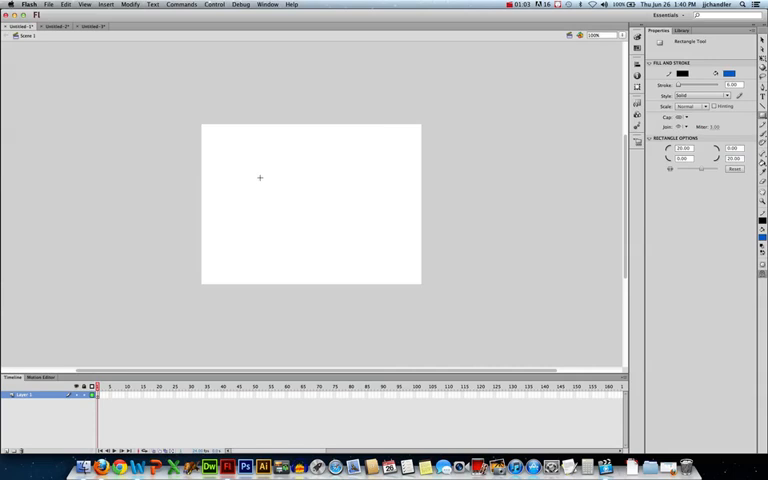
pyautogui.moveTo(260, 182); pyautogui.dragTo(362, 216)
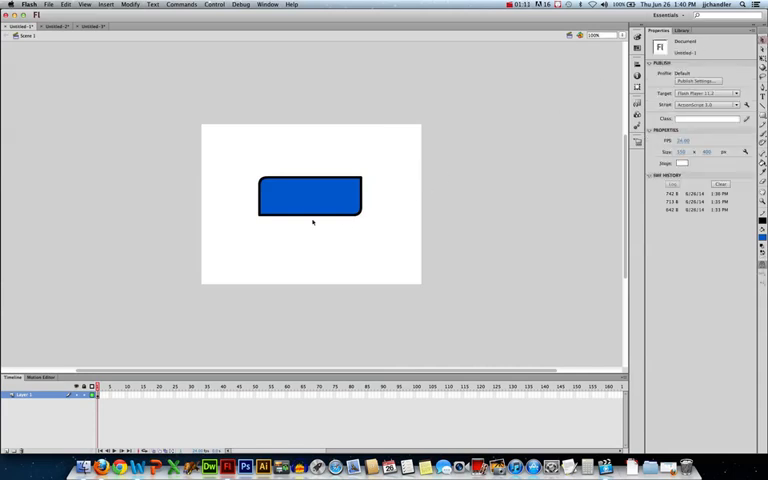
# - Convert the blue rectangle into a Button-type symbol named Button
pyautogui.click(309, 197)
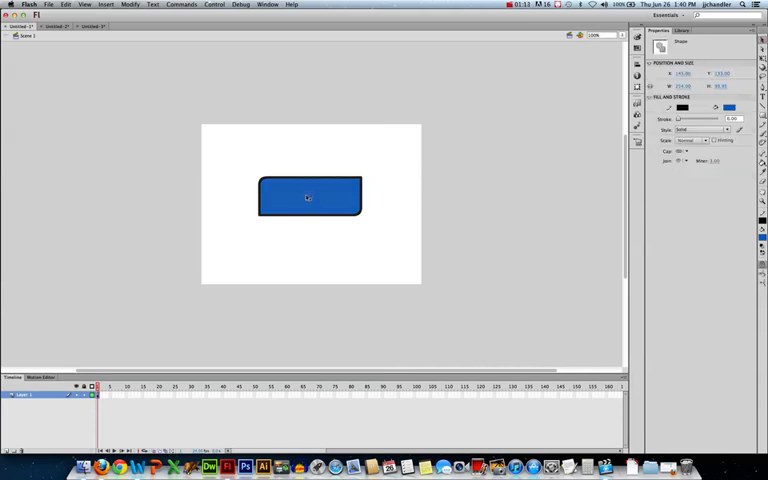
pyautogui.rightClick(308, 197)
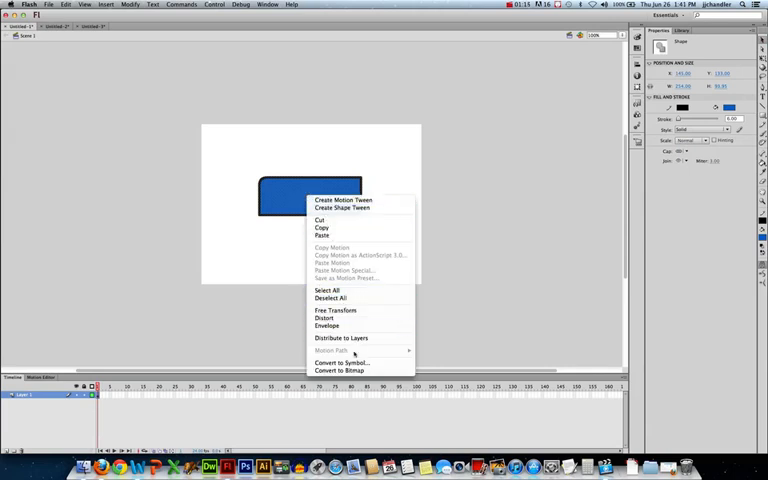
pyautogui.click(341, 363)
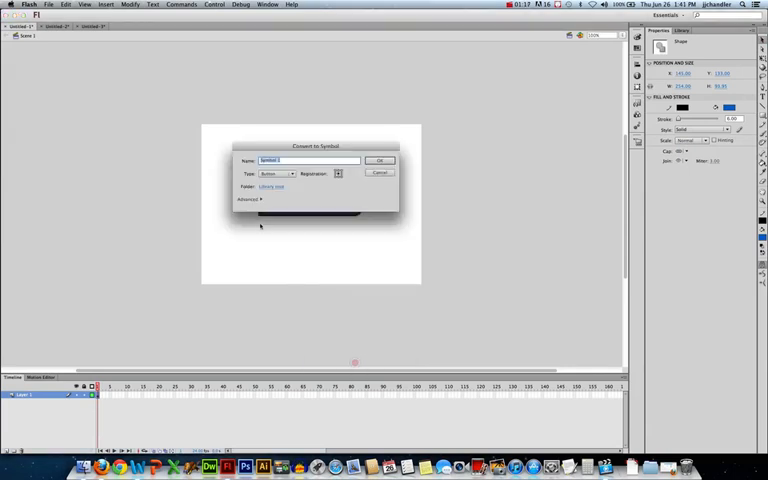
pyautogui.click(277, 173)
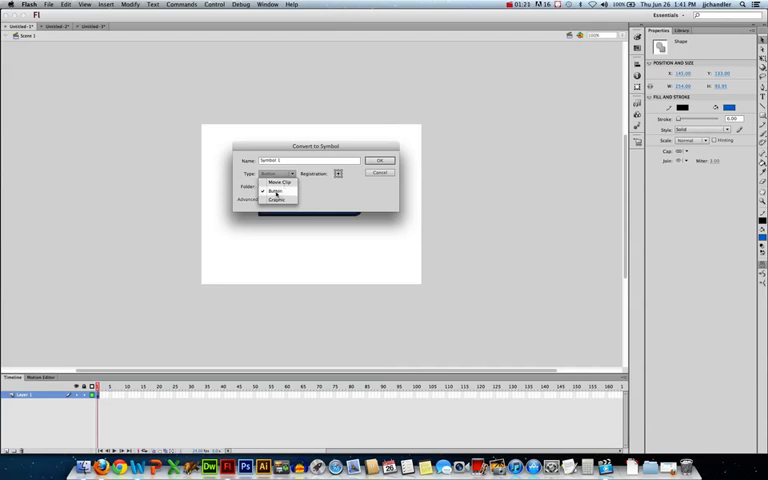
pyautogui.click(278, 190)
pyautogui.write('Button')
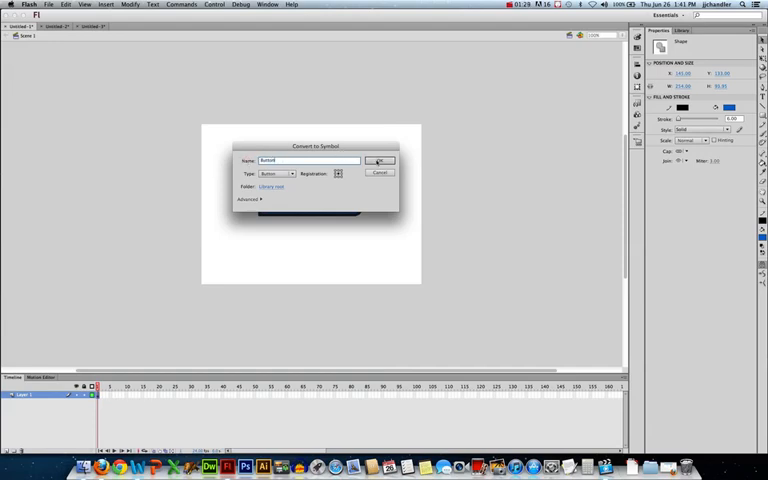
pyautogui.click(379, 161)
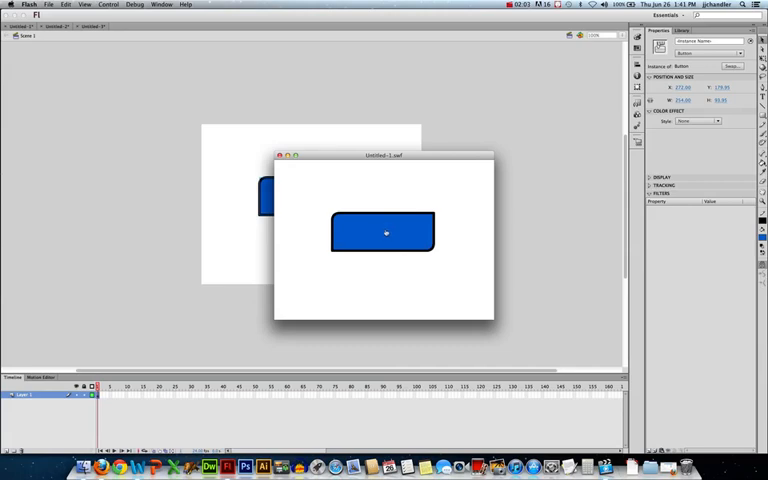
pyautogui.moveTo(368, 195)
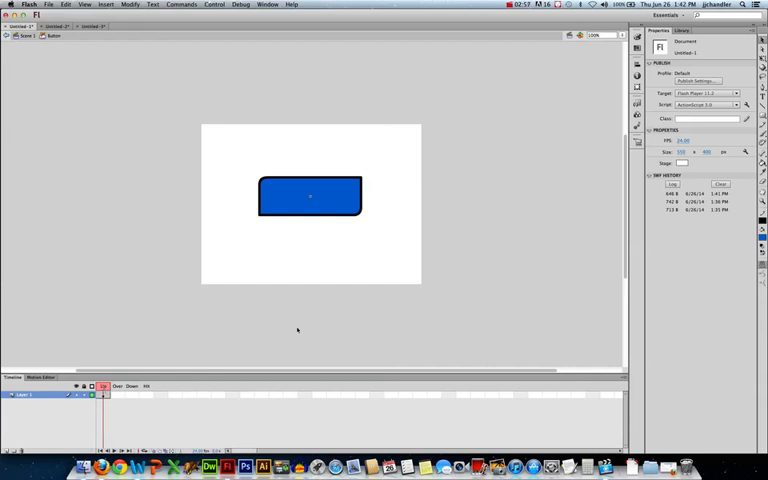
pyautogui.moveTo(328, 298)
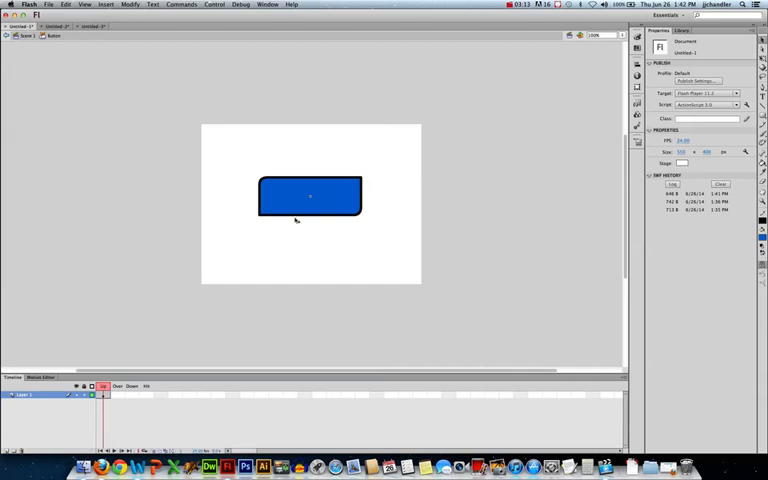
pyautogui.moveTo(283, 232)
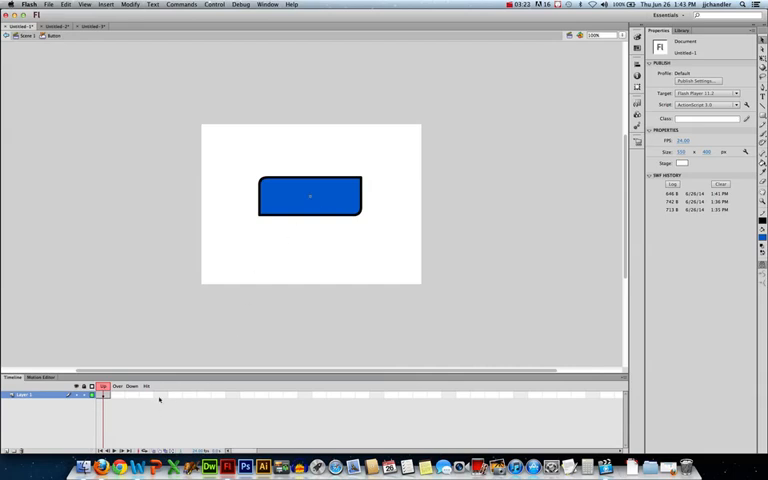
pyautogui.moveTo(372, 272)
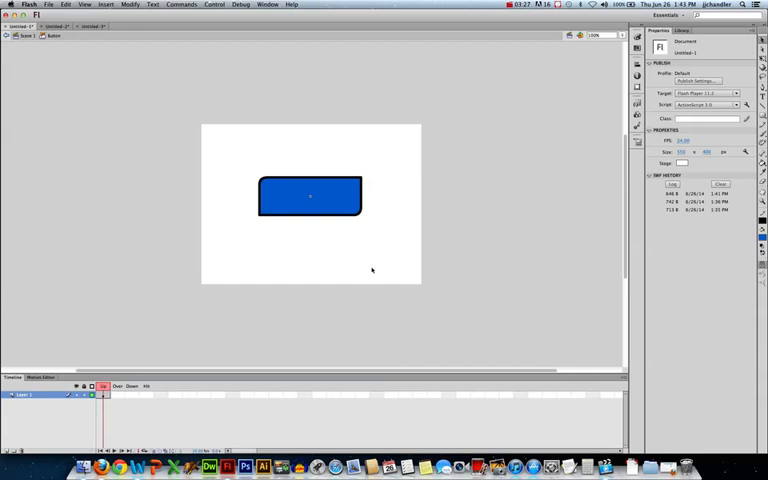
pyautogui.moveTo(334, 295)
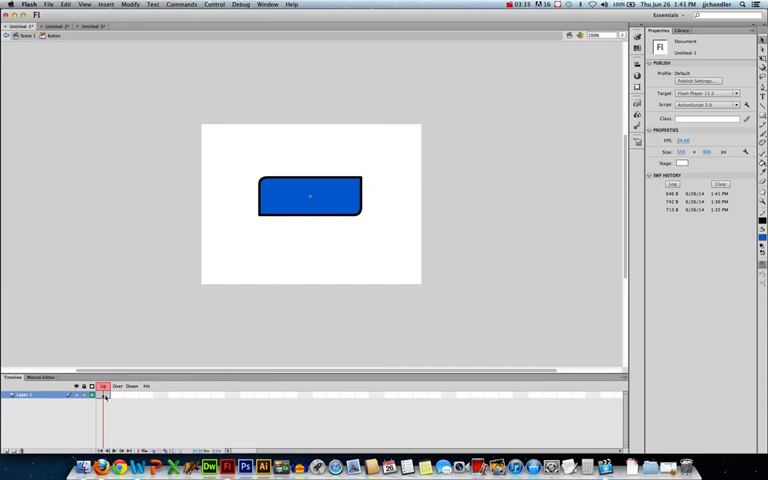
# - Insert keyframes for the Over, Down and Hit frames of the button timeline
pyautogui.rightClick(104, 395)
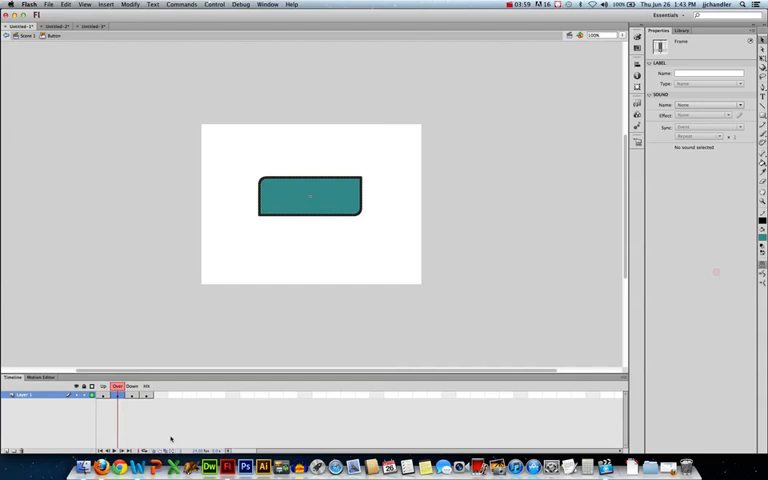
# - View the grey Down state, then check the blue Hit state
pyautogui.click(131, 387)
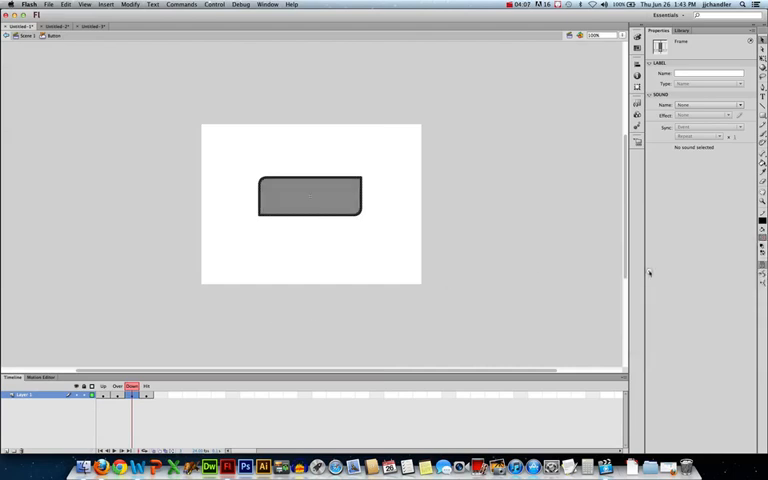
pyautogui.click(146, 387)
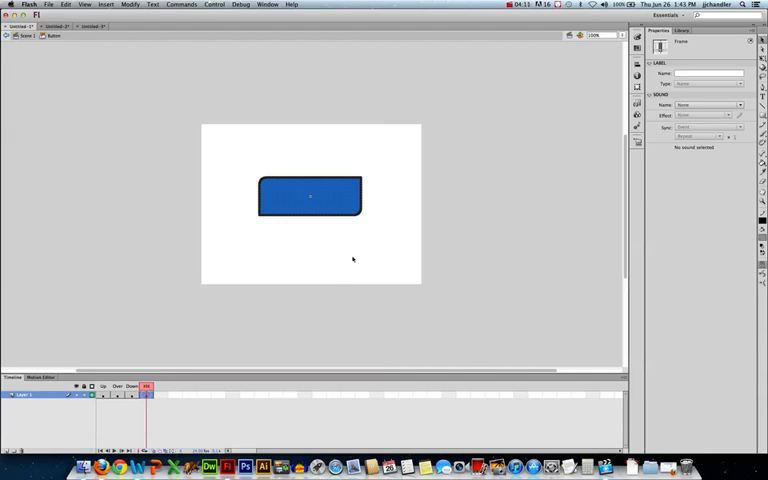
pyautogui.moveTo(557, 264)
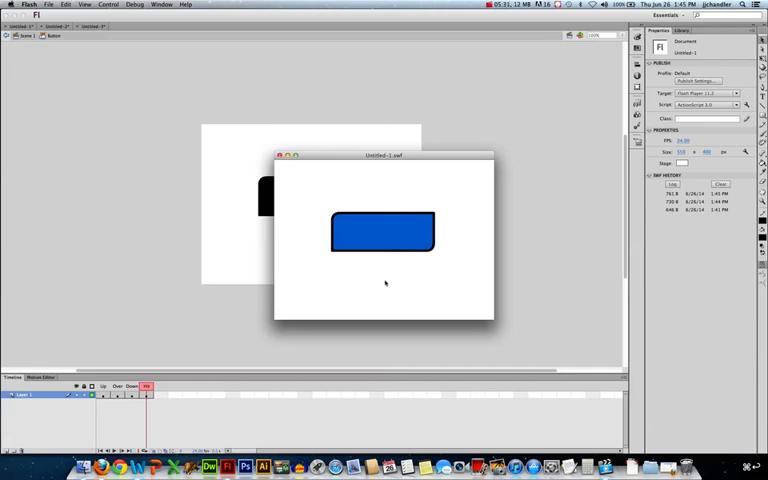
pyautogui.moveTo(473, 234)
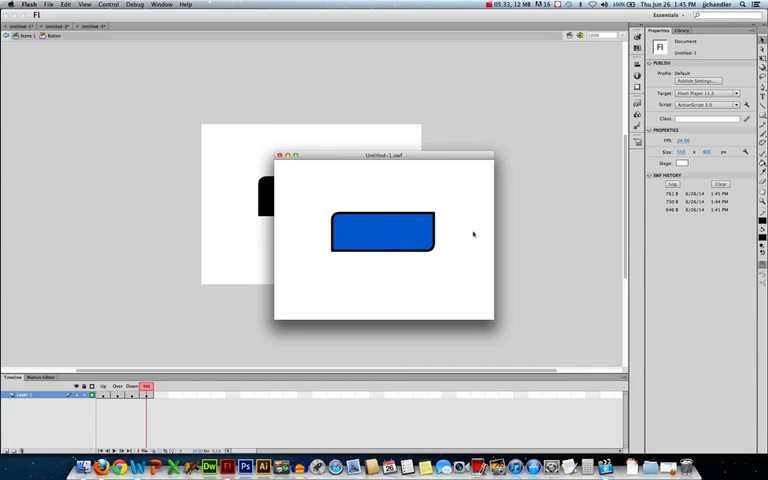
pyautogui.moveTo(463, 232)
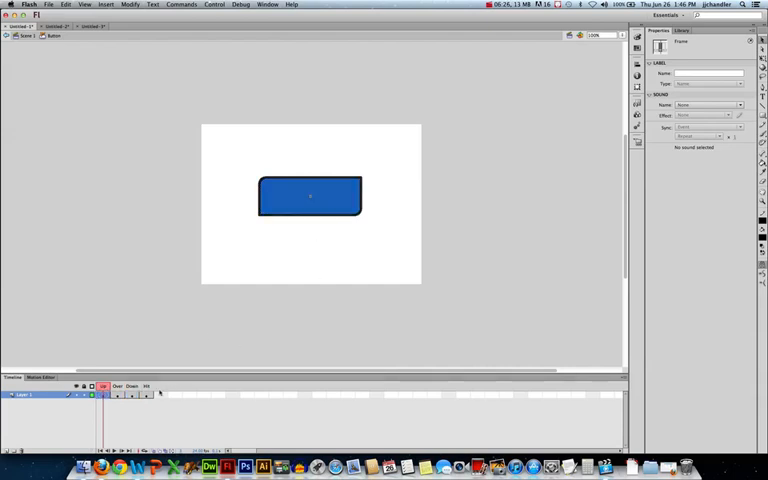
# - Show the button's Hit frame with its dark rounded hit area
pyautogui.click(146, 387)
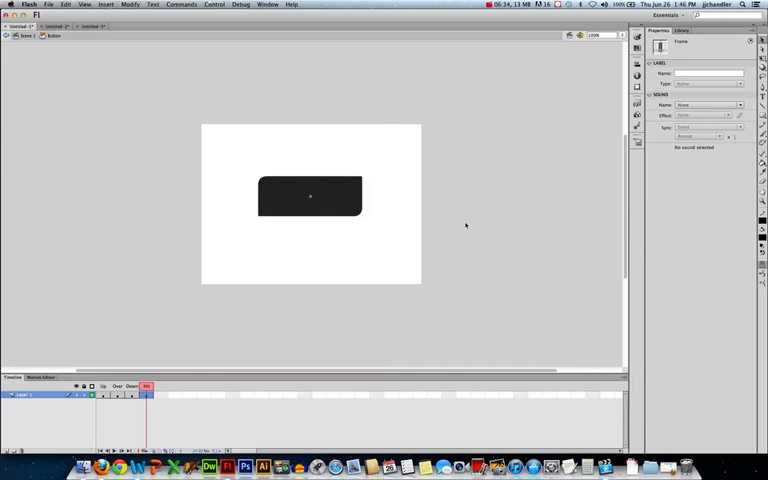
pyautogui.moveTo(259, 321)
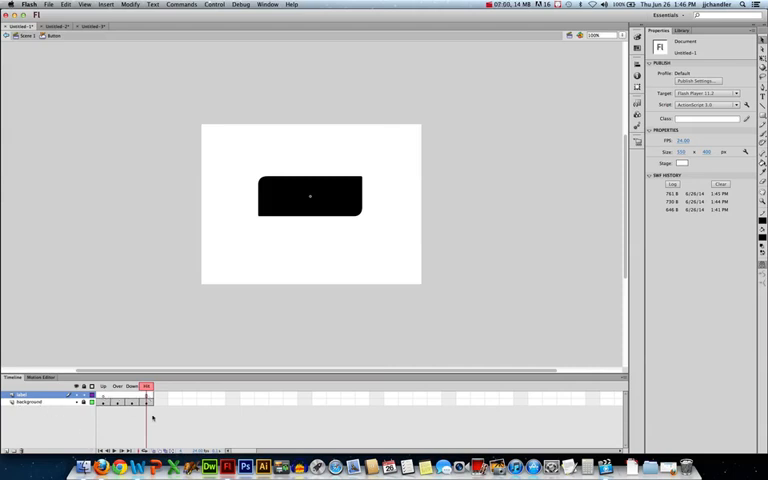
# - Click in the button timeline while setting up the label and background layers
pyautogui.click(147, 388)
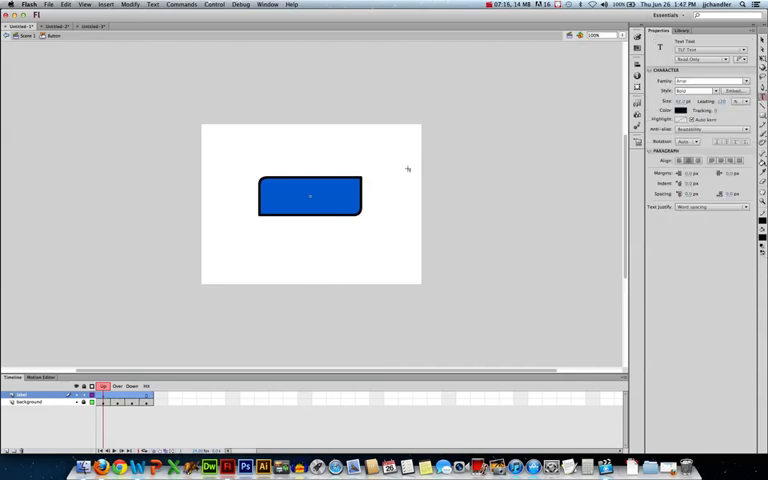
# - Type a white bold BUTTON label at the centre of the blue button
pyautogui.click(679, 110)
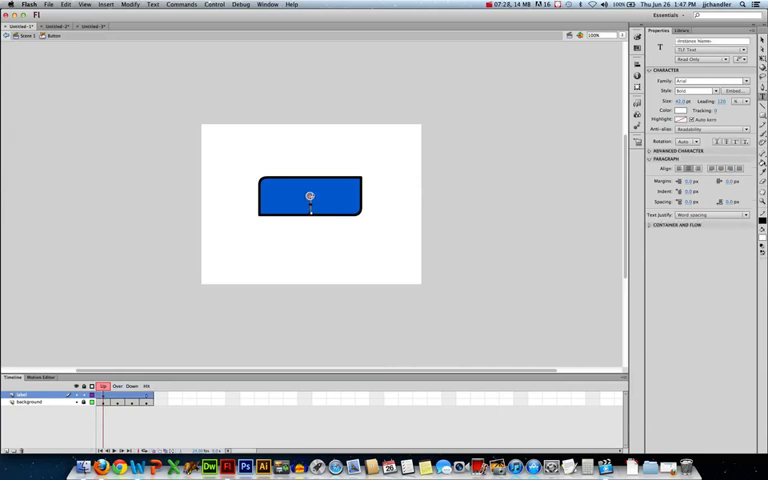
pyautogui.write('BU')
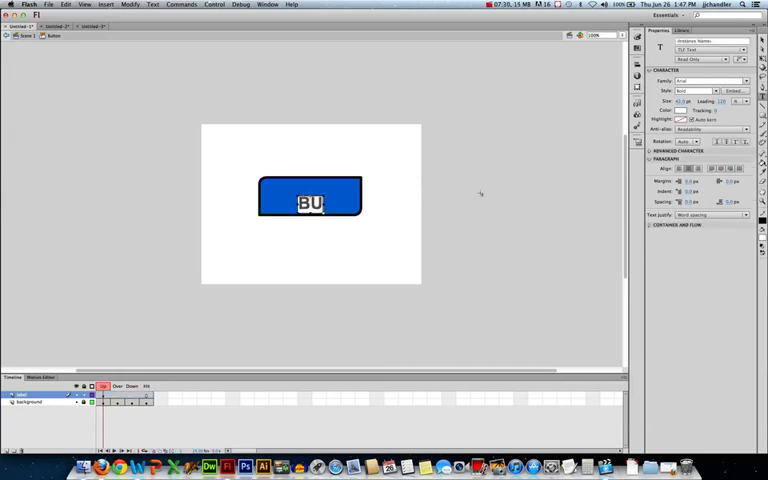
pyautogui.write('TTON')
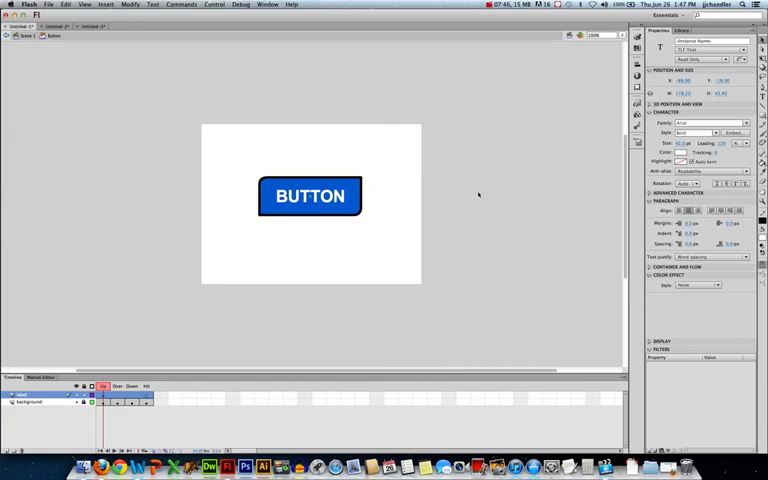
pyautogui.moveTo(385, 208)
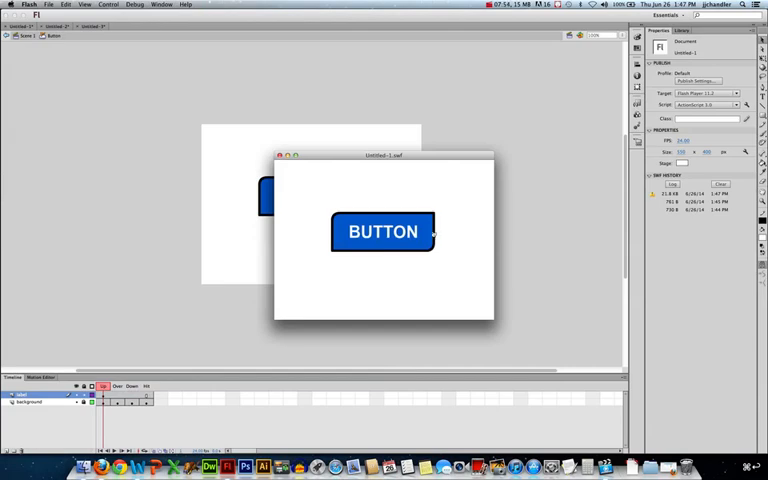
pyautogui.moveTo(382, 231)
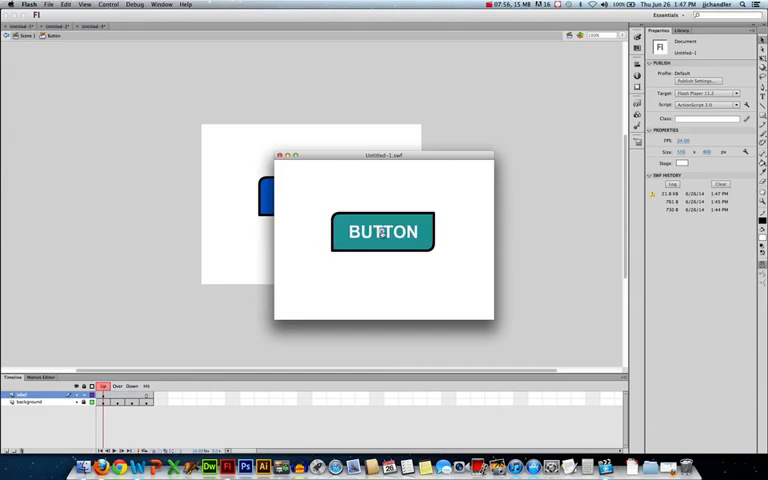
pyautogui.moveTo(376, 261)
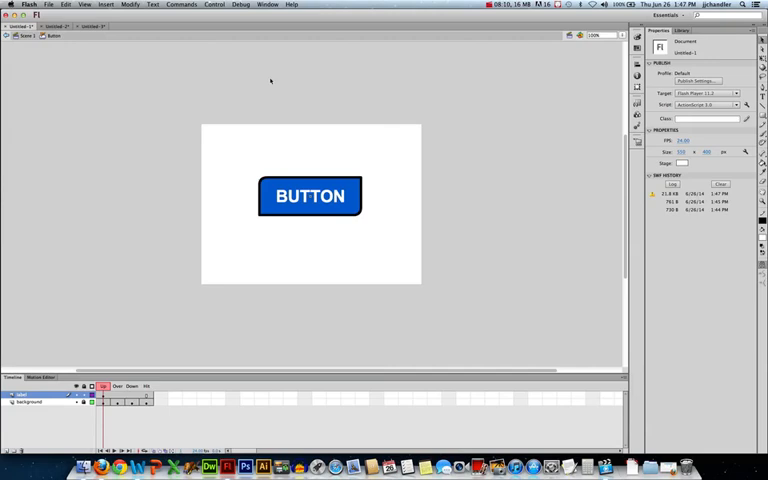
pyautogui.moveTo(104, 56)
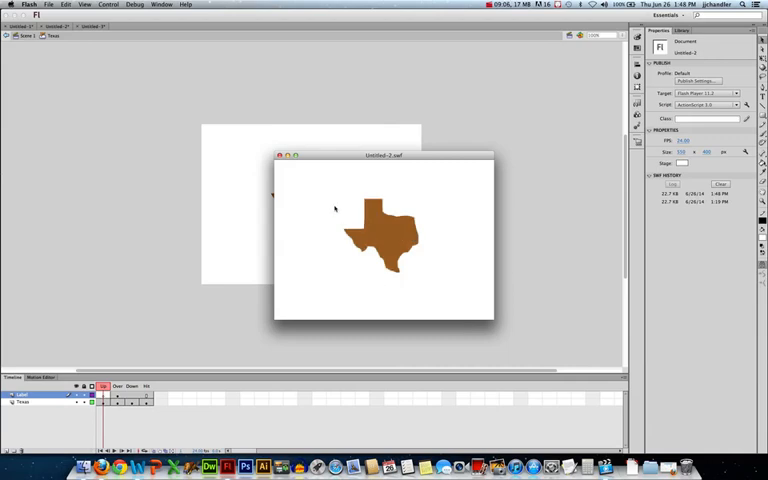
pyautogui.moveTo(449, 217)
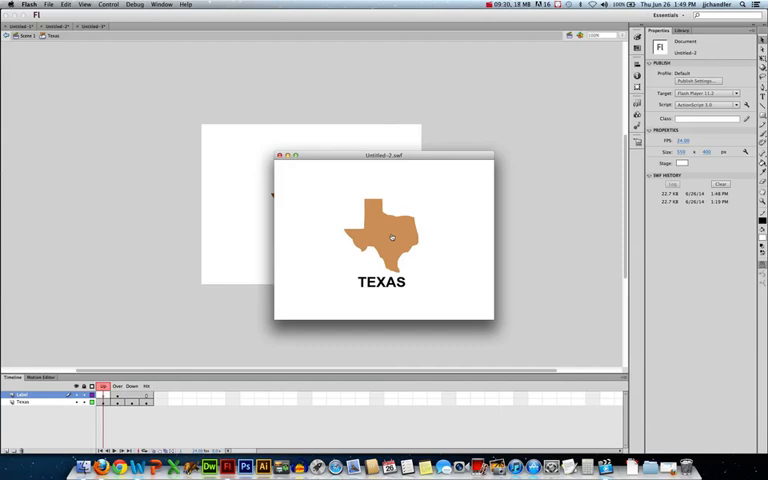
pyautogui.moveTo(388, 236)
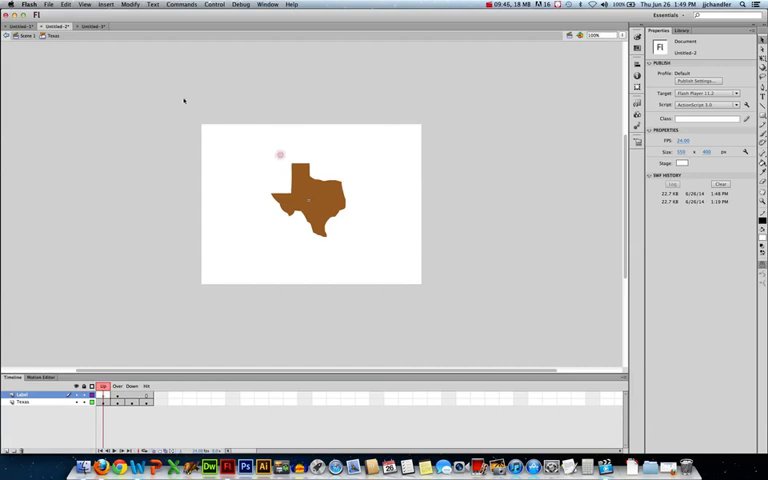
# - Switch to the Untitled-3 document to test its green button
pyautogui.click(92, 26)
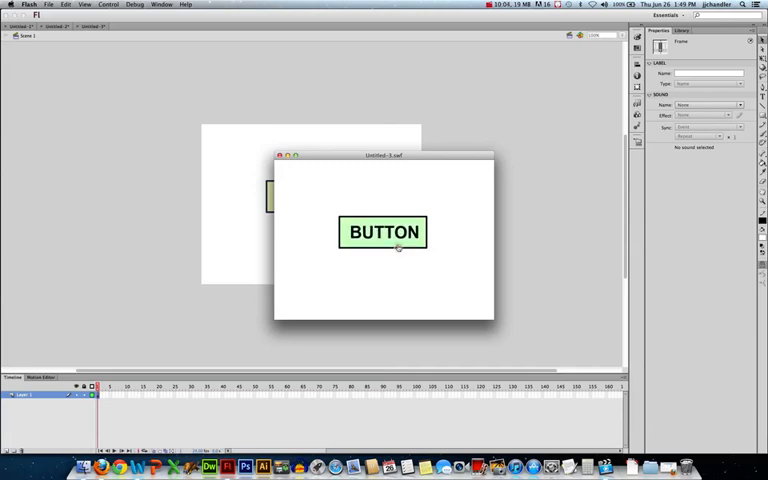
# - Close the test movie and view the green button symbol's Over state
pyautogui.click(383, 231)
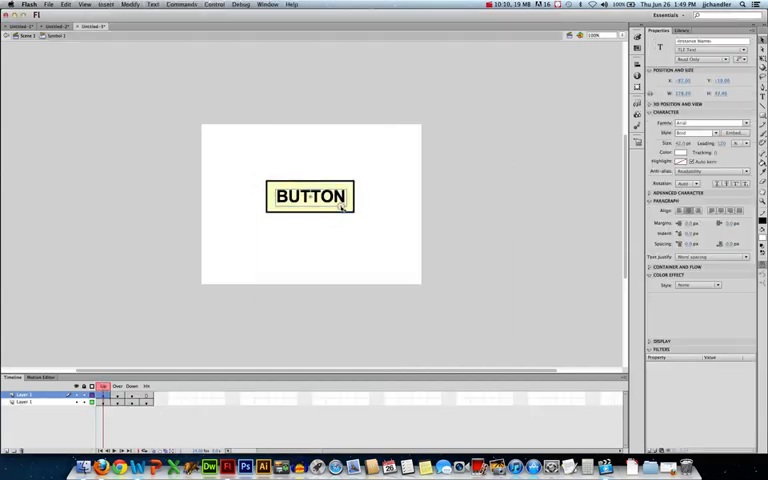
pyautogui.click(117, 386)
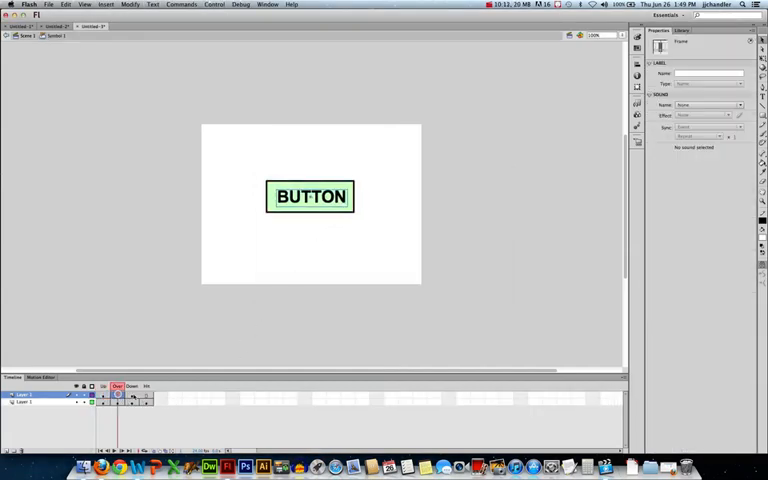
pyautogui.click(310, 196)
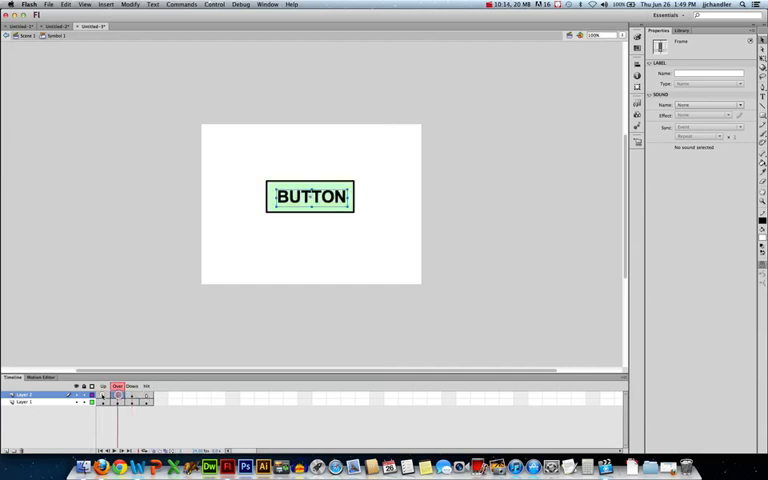